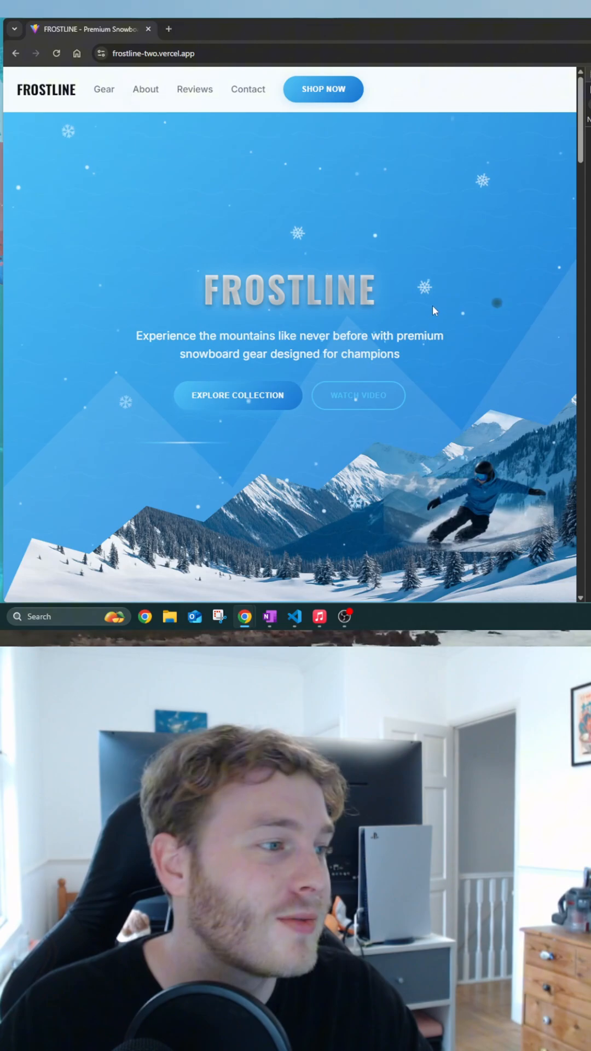
scroll(down, 3)
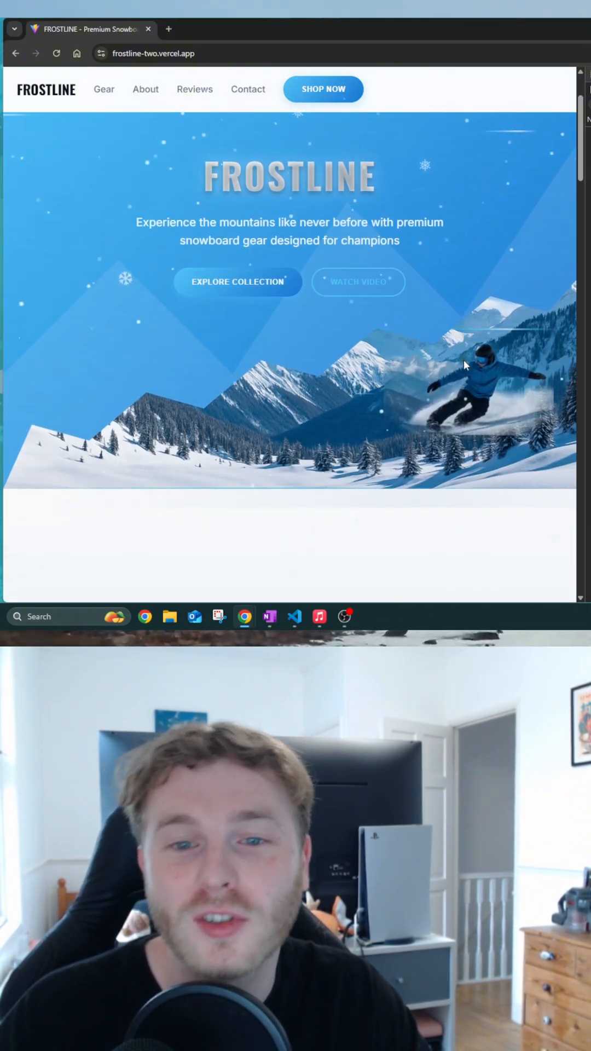
scroll(down, 3)
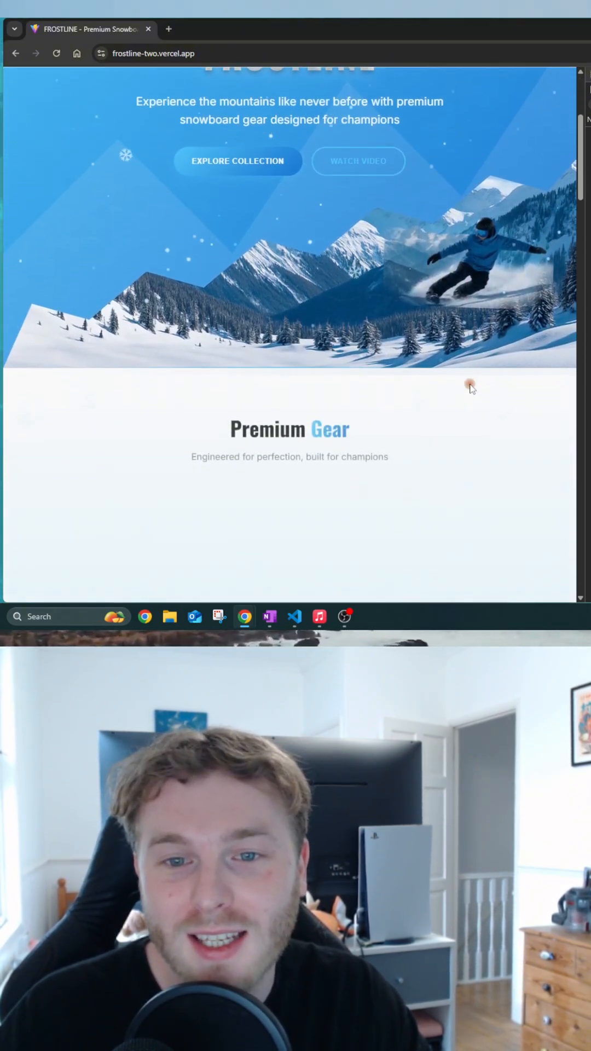
scroll(down, 3)
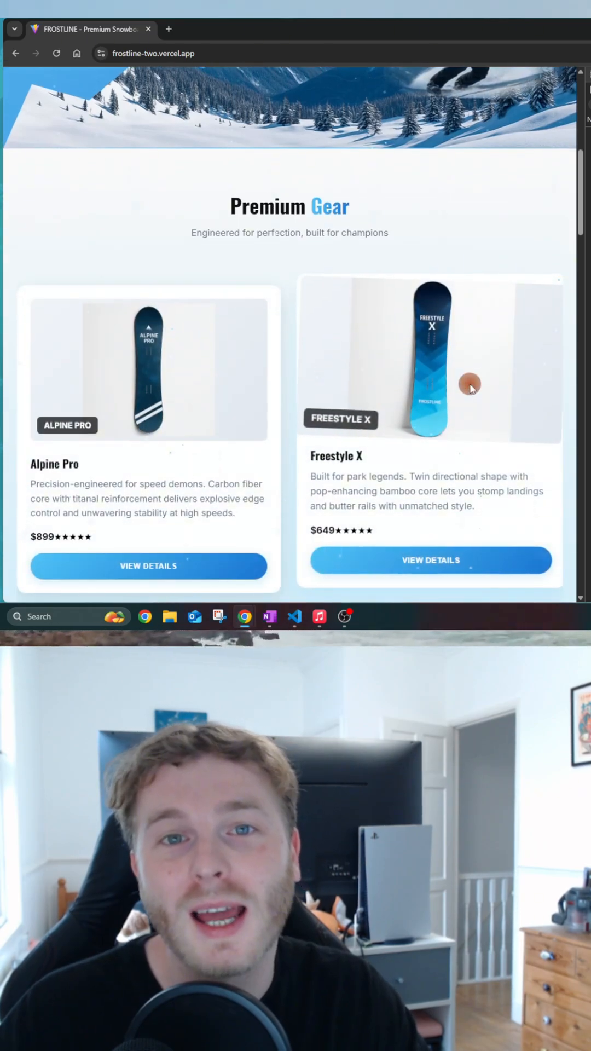
scroll(down, 3)
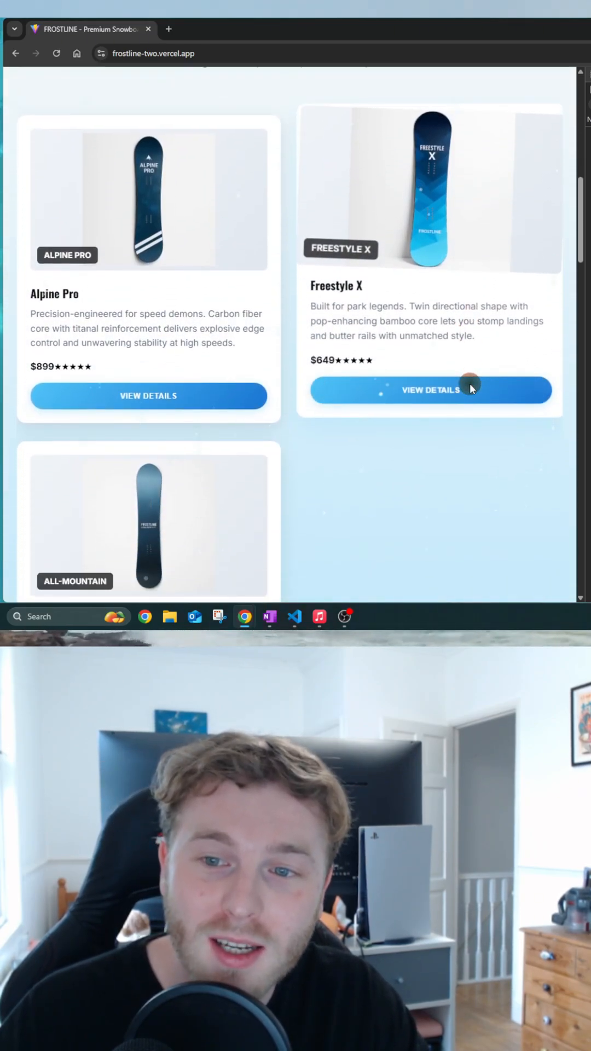
scroll(down, 3)
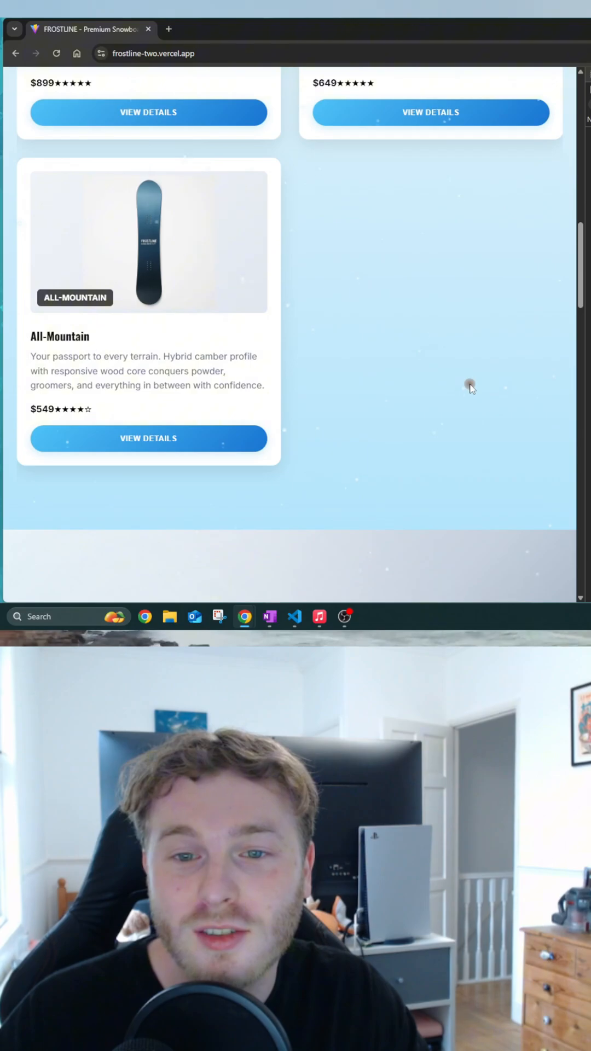
scroll(down, 3)
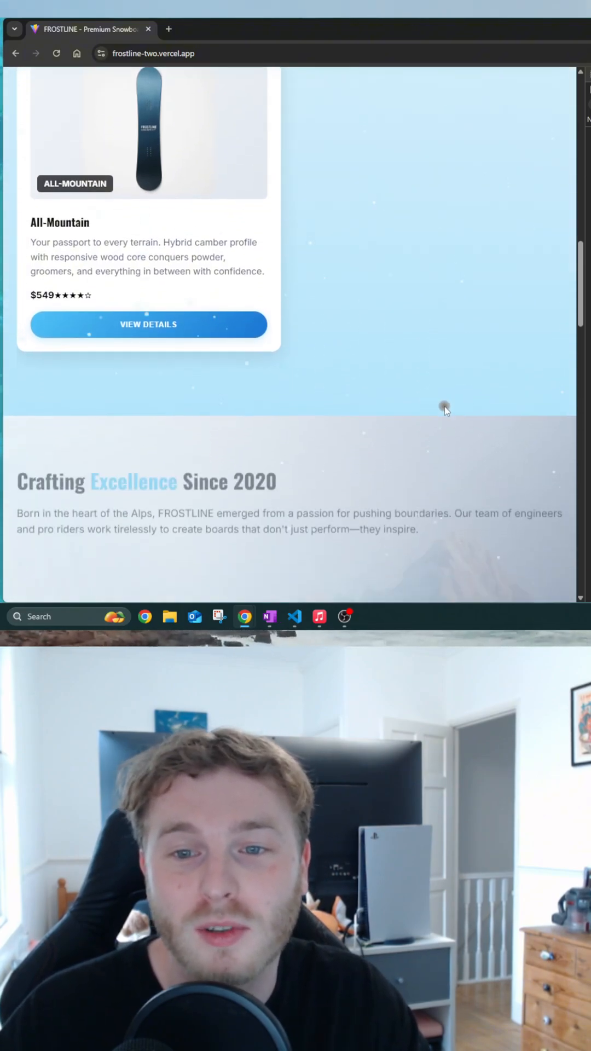
scroll(down, 3)
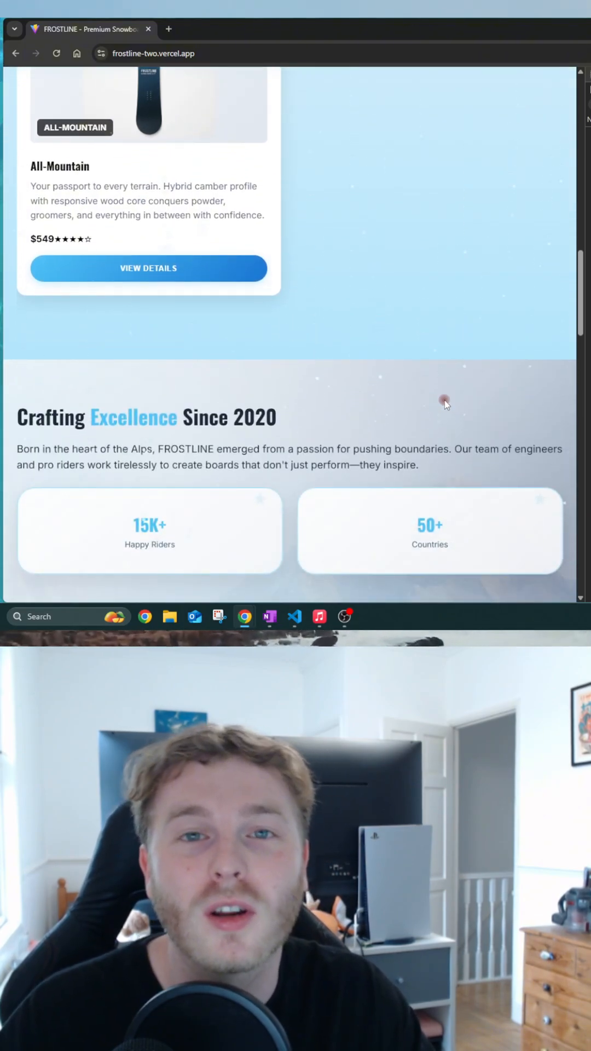
scroll(down, 3)
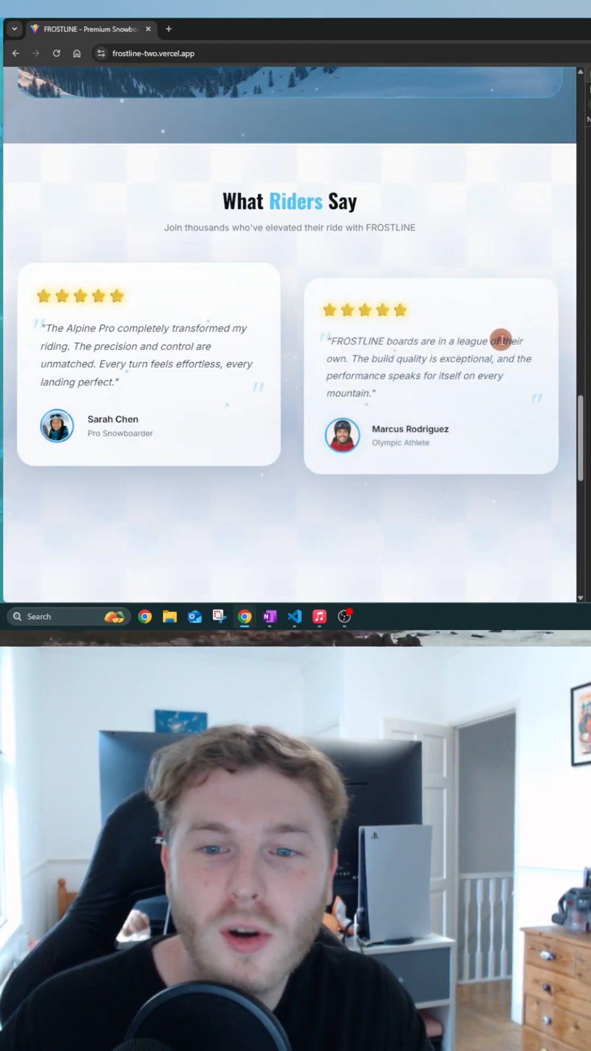
scroll(down, 3)
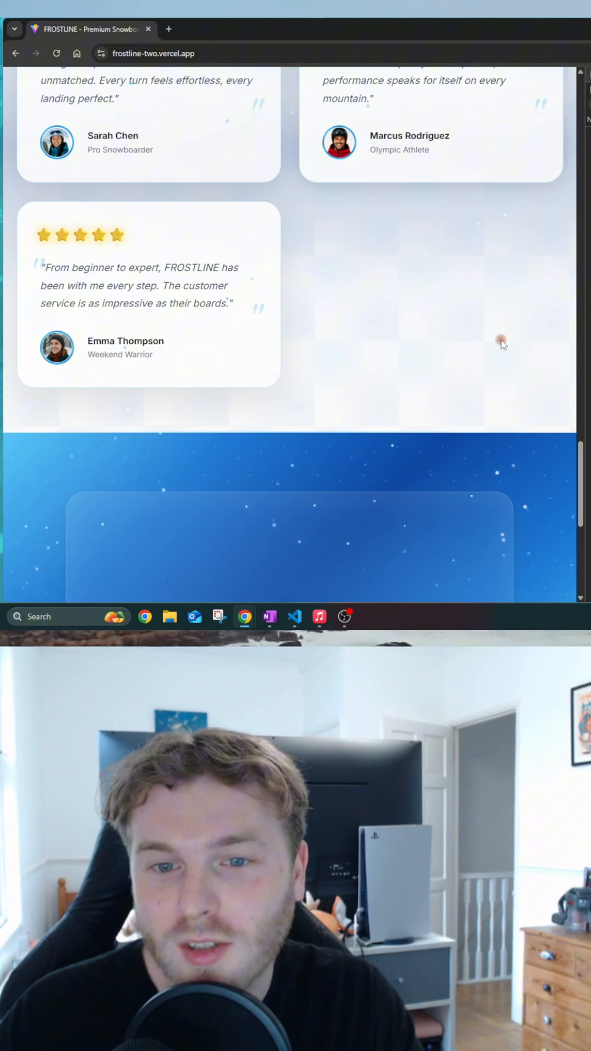
scroll(up, 3)
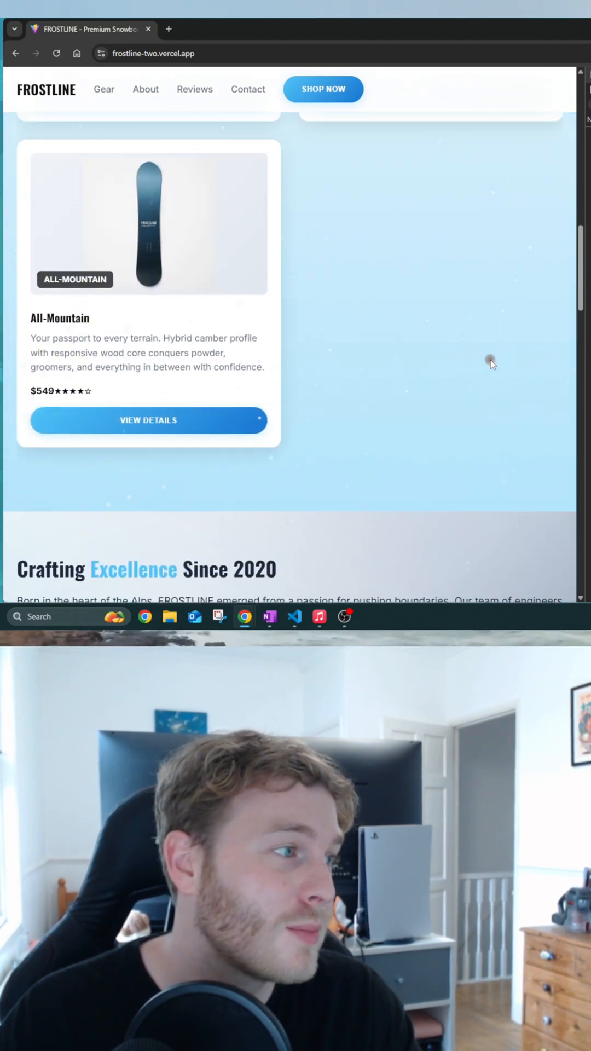
scroll(up, 3)
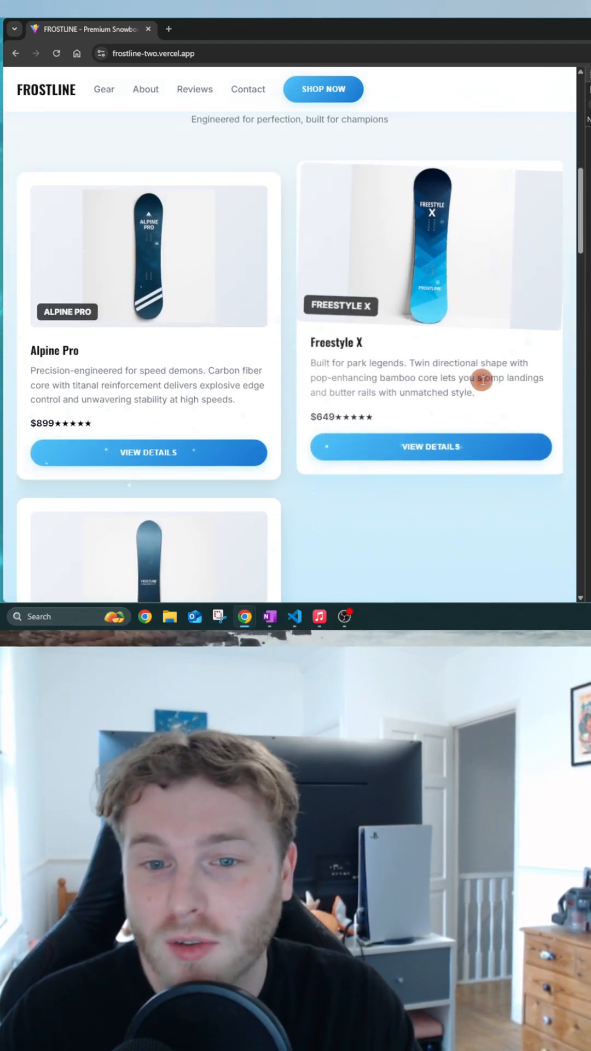
mouse_move(561, 372)
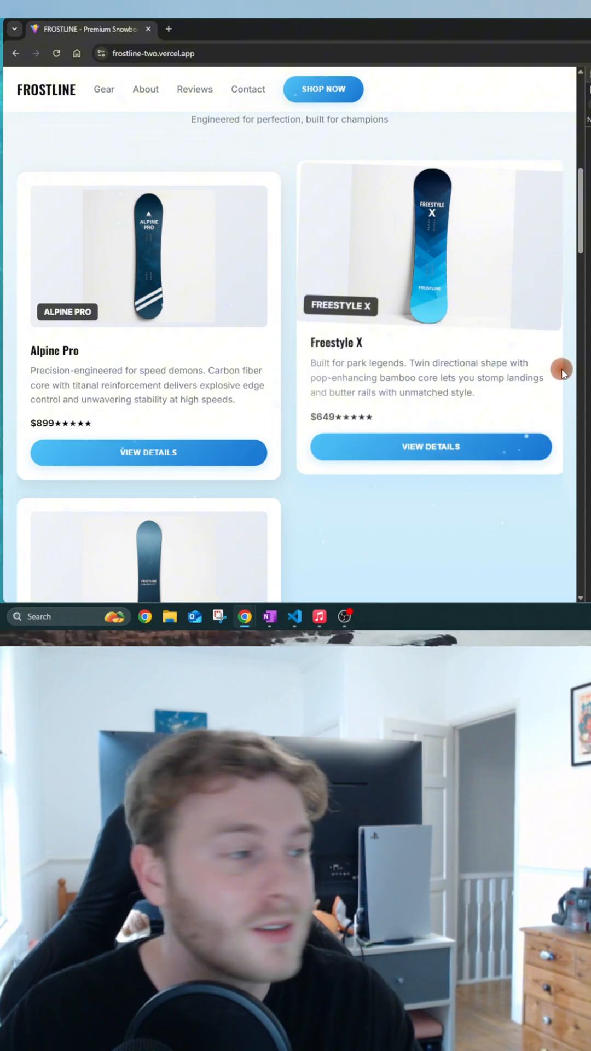
scroll(up, 3)
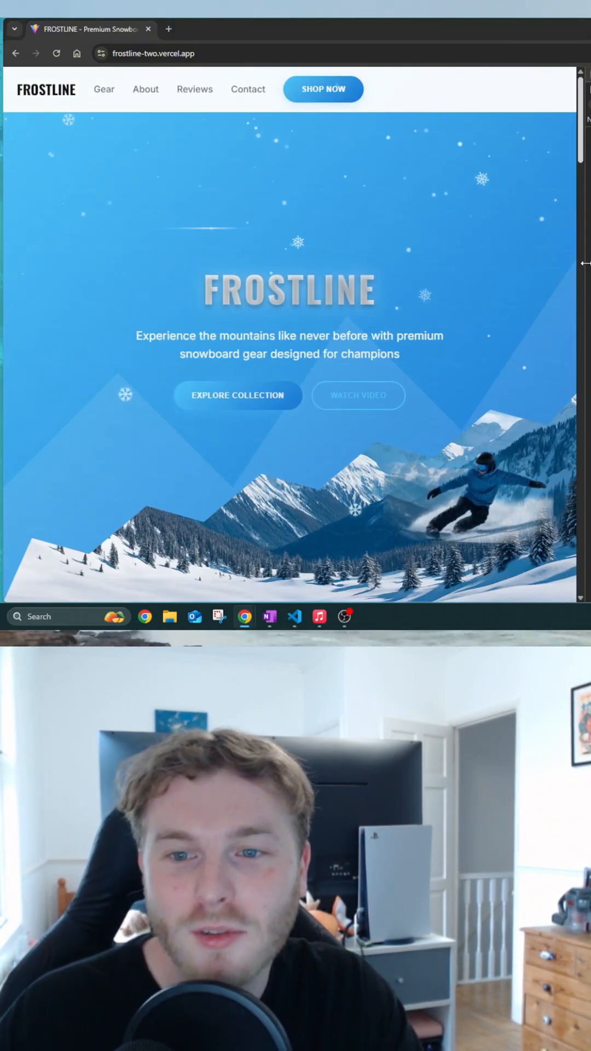
scroll(down, 3)
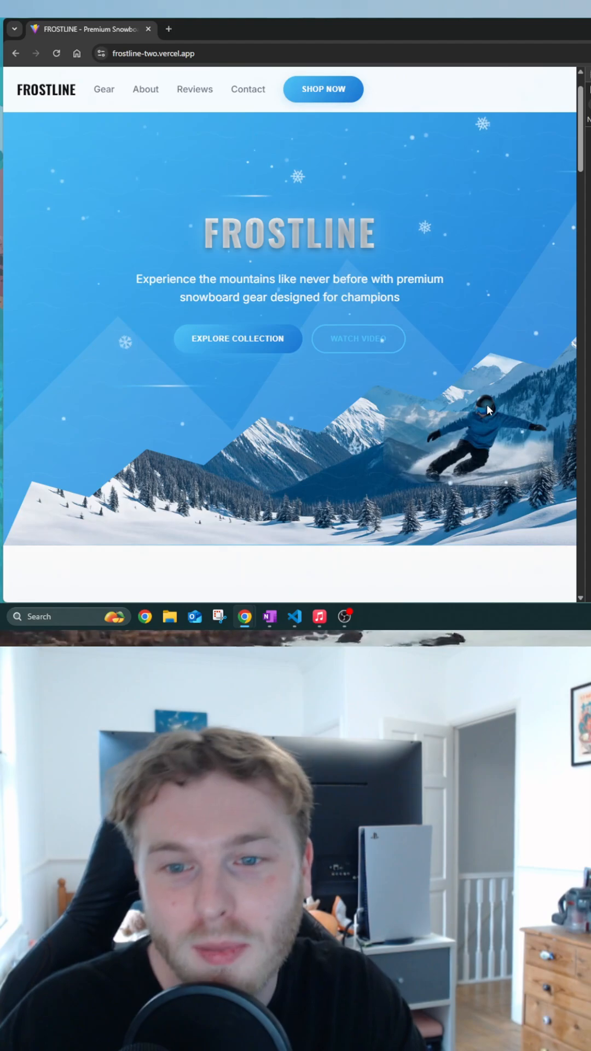
scroll(down, 3)
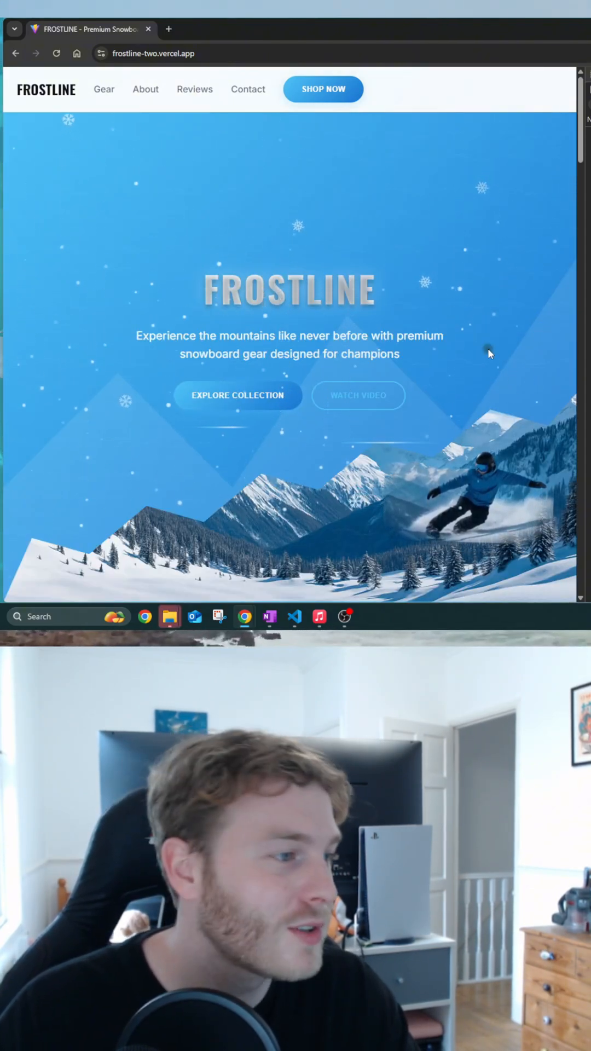
scroll(down, 3)
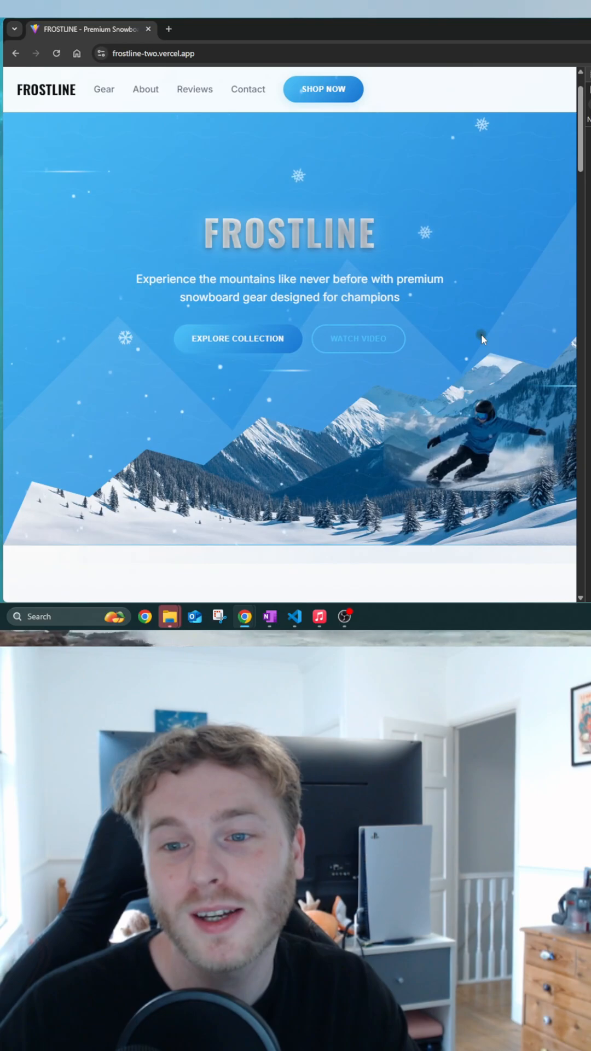
scroll(down, 3)
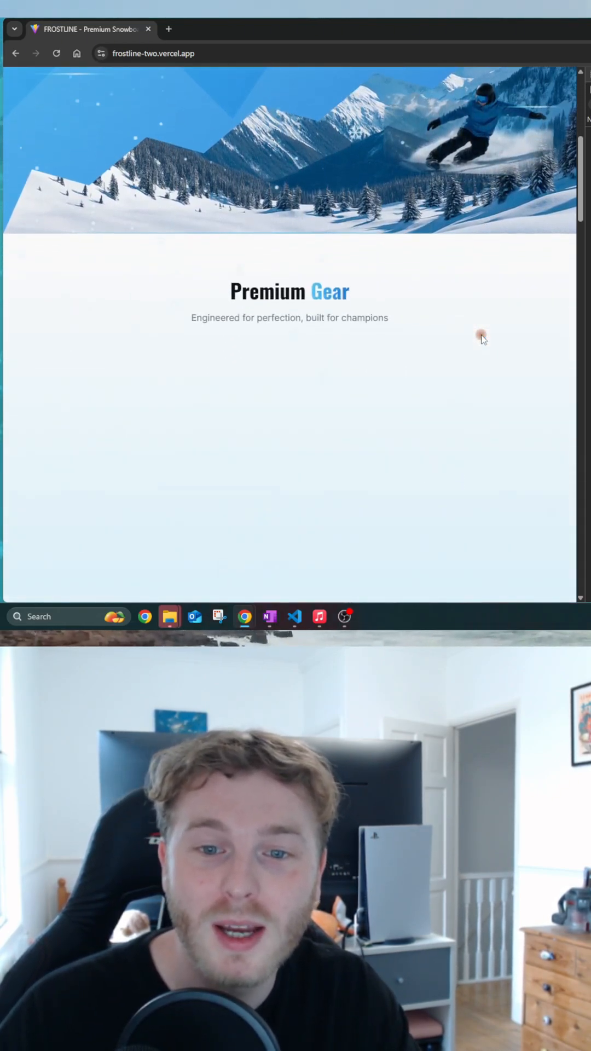
scroll(down, 3)
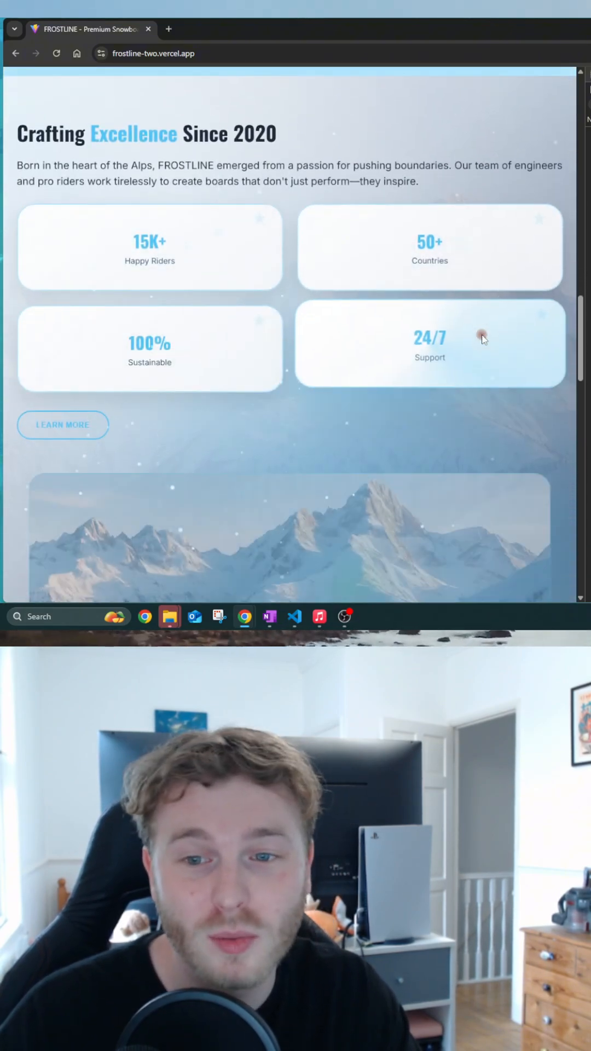
scroll(down, 3)
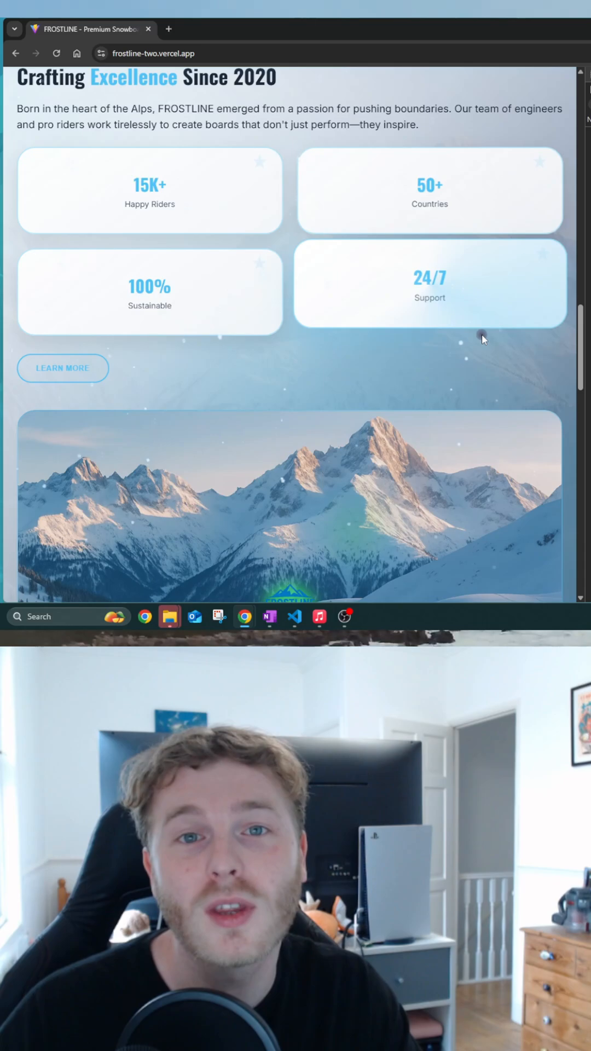